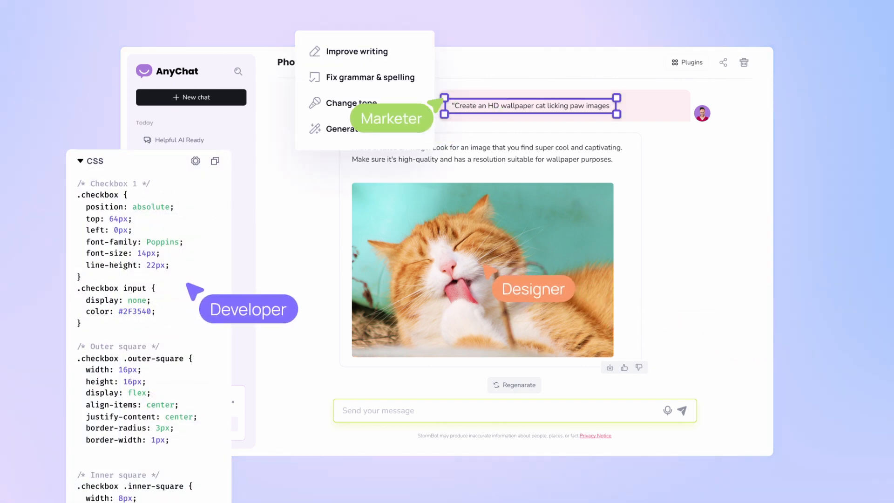
Convert the Wanderlust Chronicles product page screenshot into an editable design via Screenshot to Design.
left_click(482, 270)
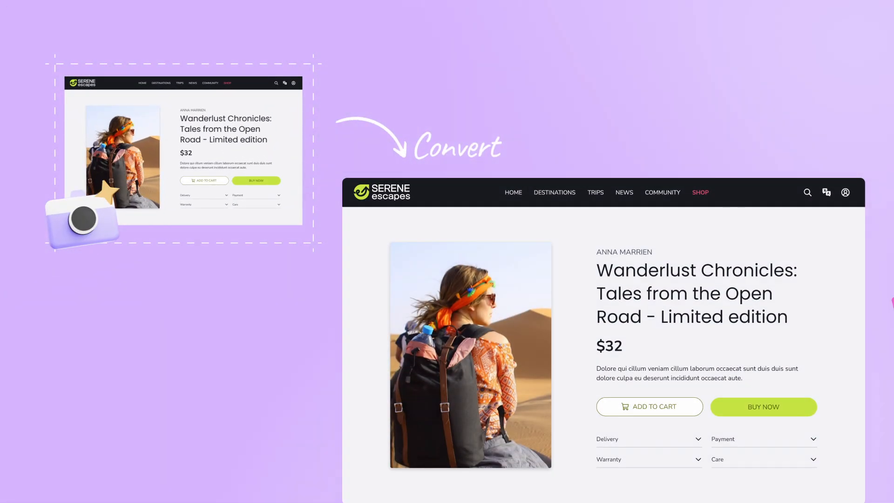
left_click(471, 354)
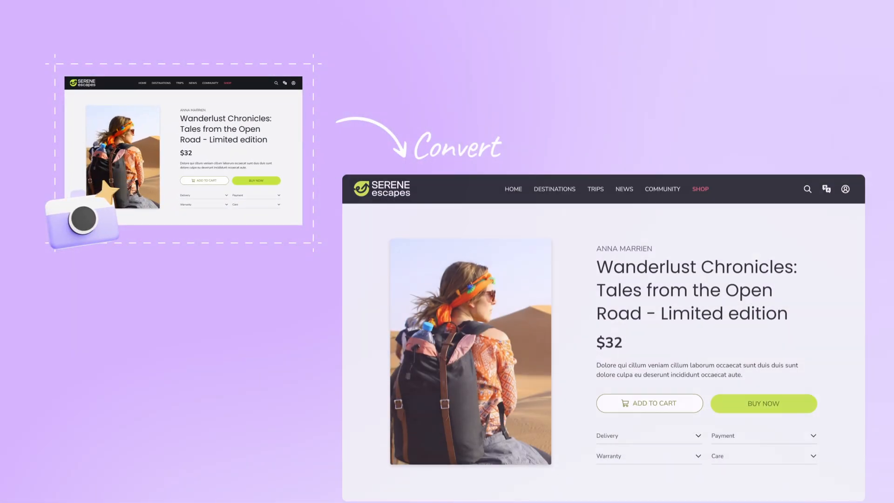
left_click(696, 291)
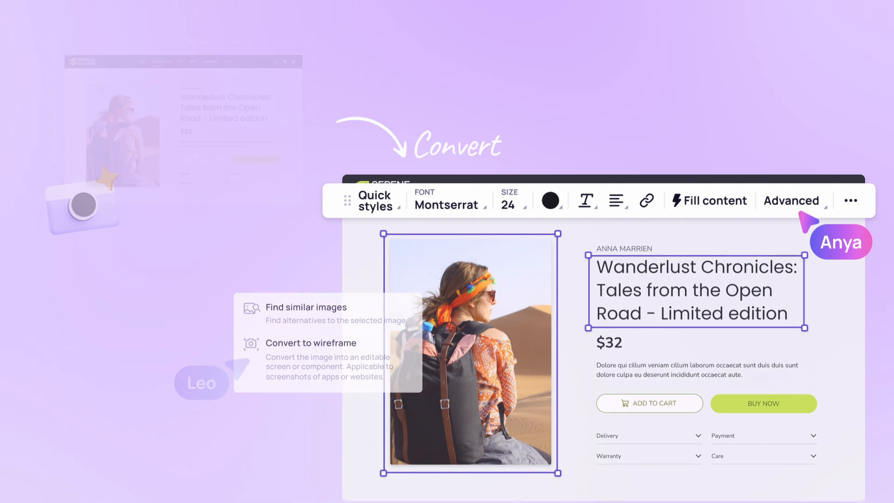
left_click(310, 342)
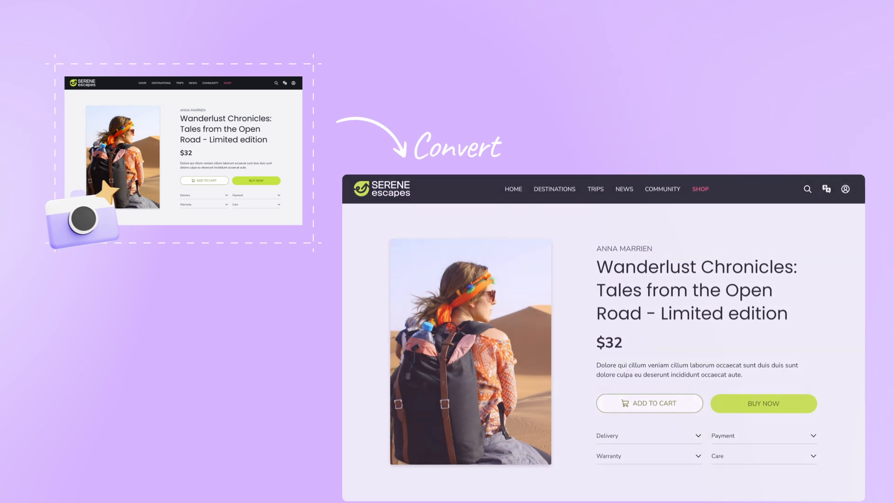
left_click(696, 293)
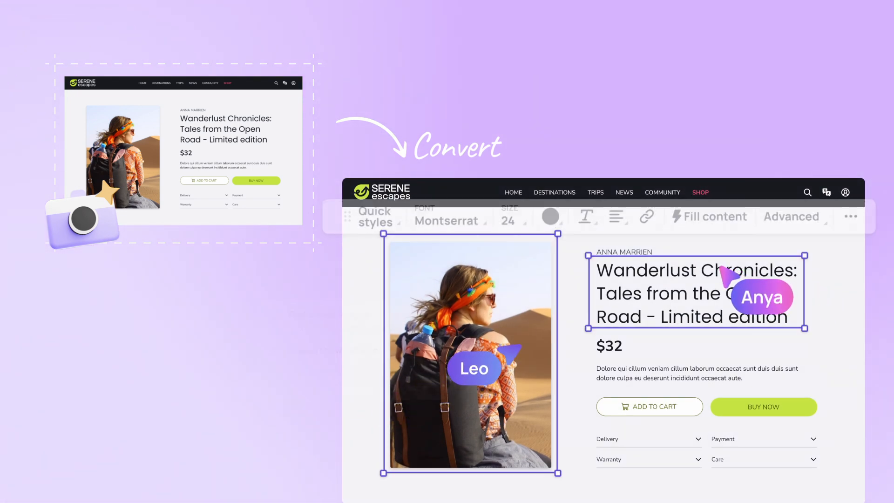
right_click(468, 354)
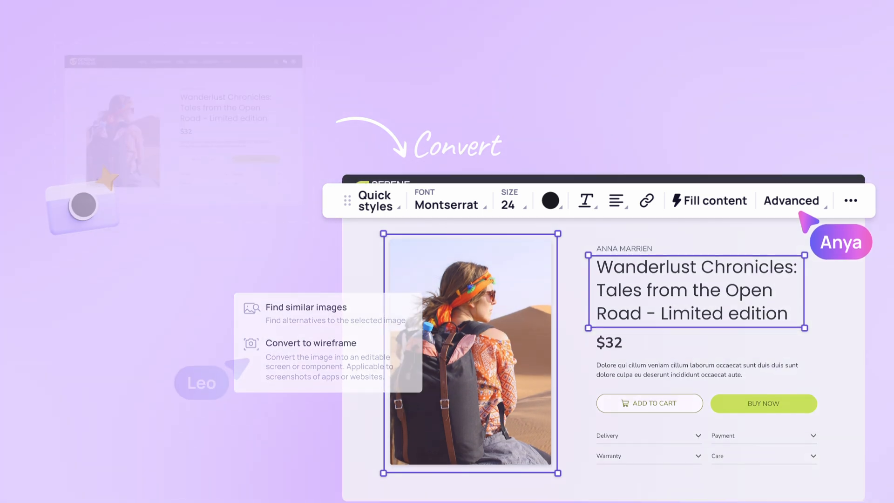
left_click(311, 343)
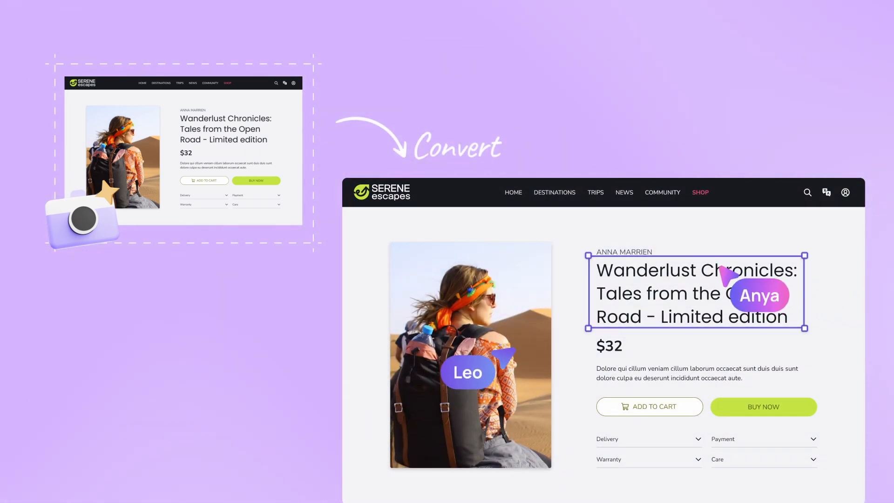
left_click(469, 354)
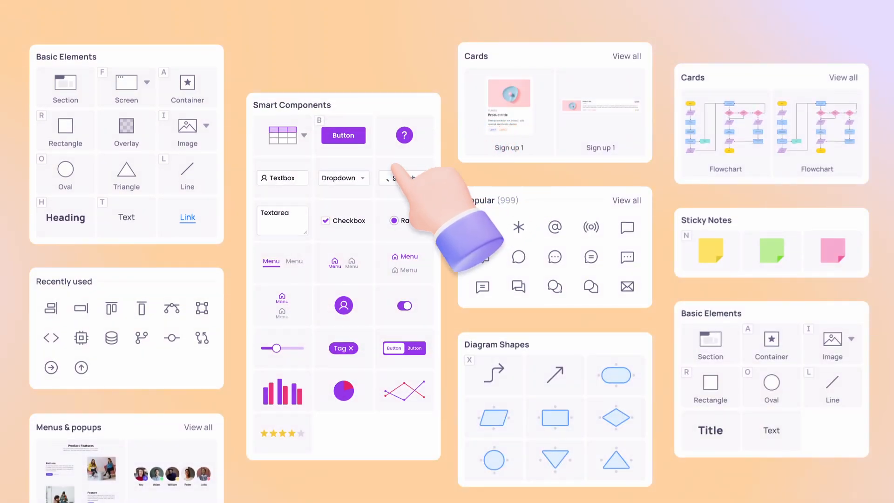
mouse_move(616, 393)
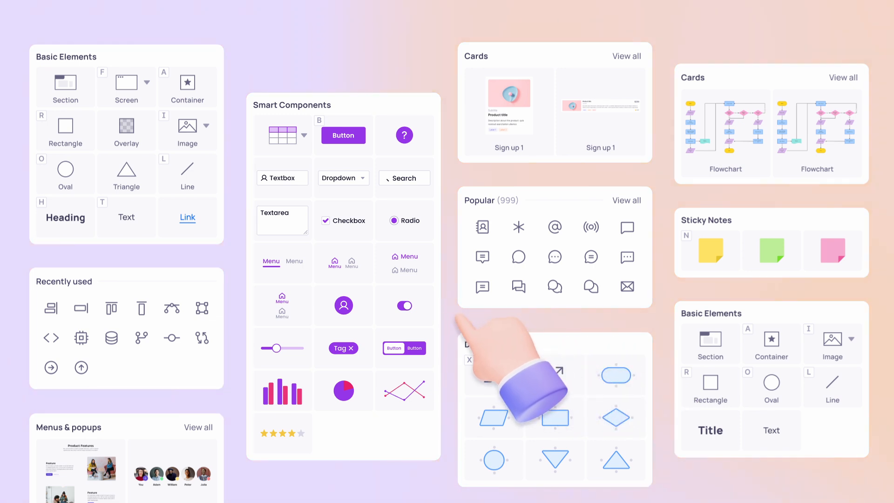
mouse_move(202, 336)
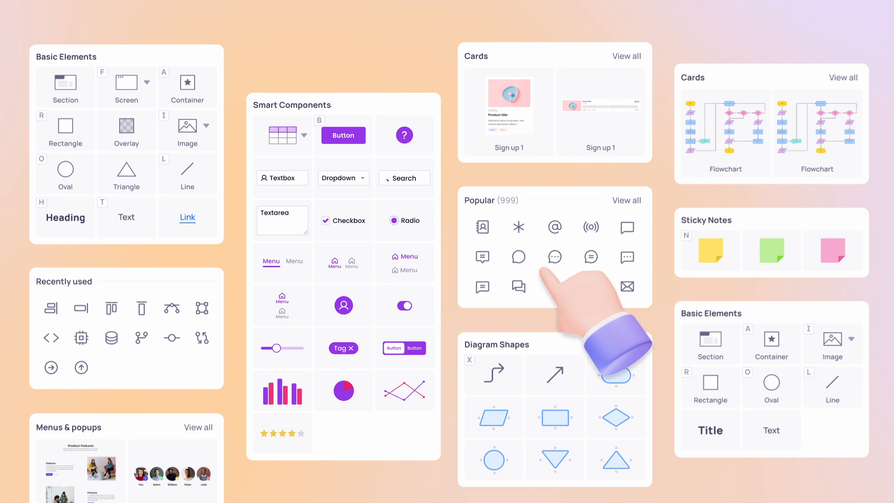
mouse_move(581, 387)
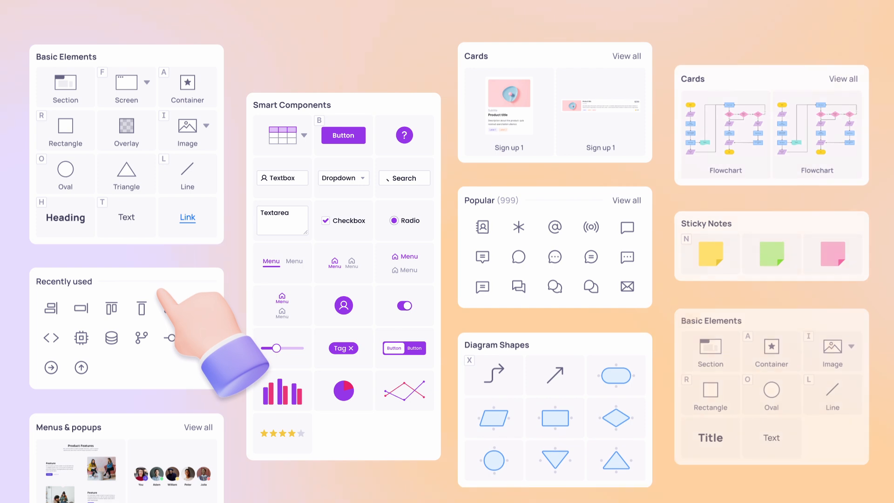
mouse_move(508, 172)
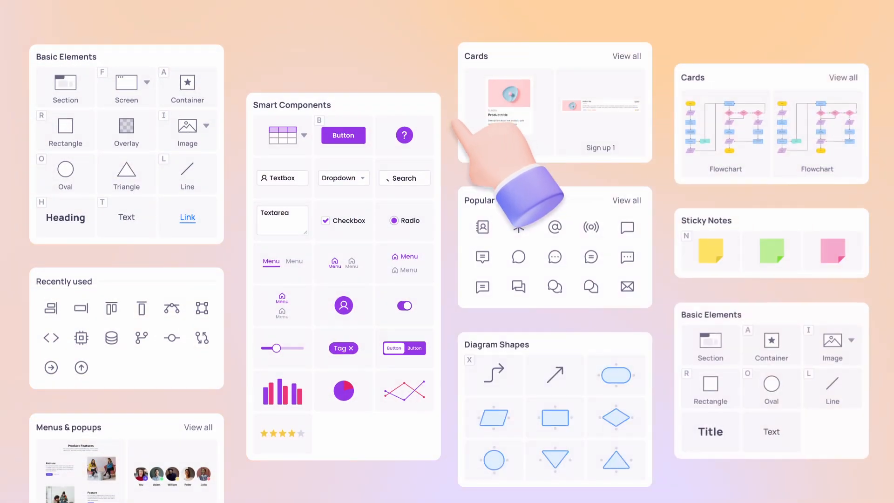